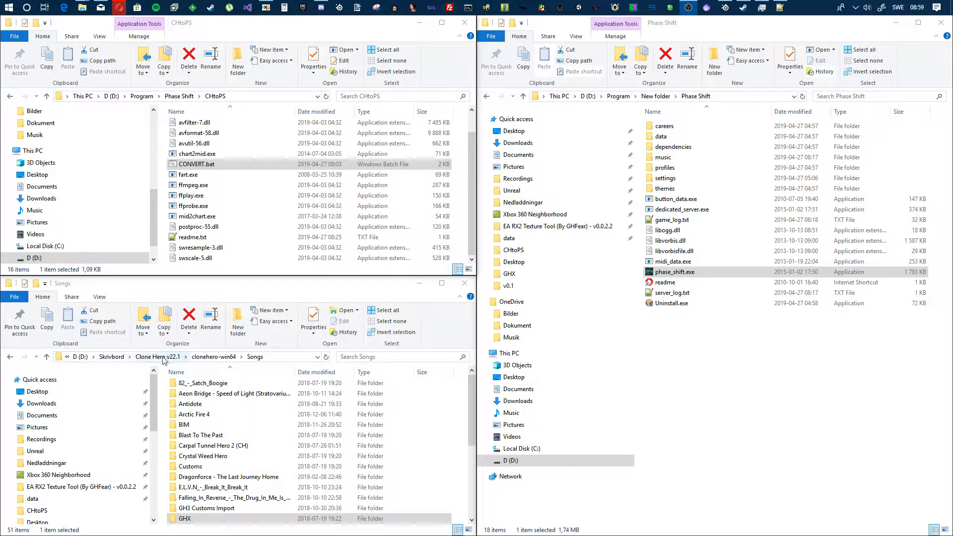
- Copy the GHX song folder from Clone Hero's Songs into CHtoPS, then select CONVERT.bat
left_click(206, 509)
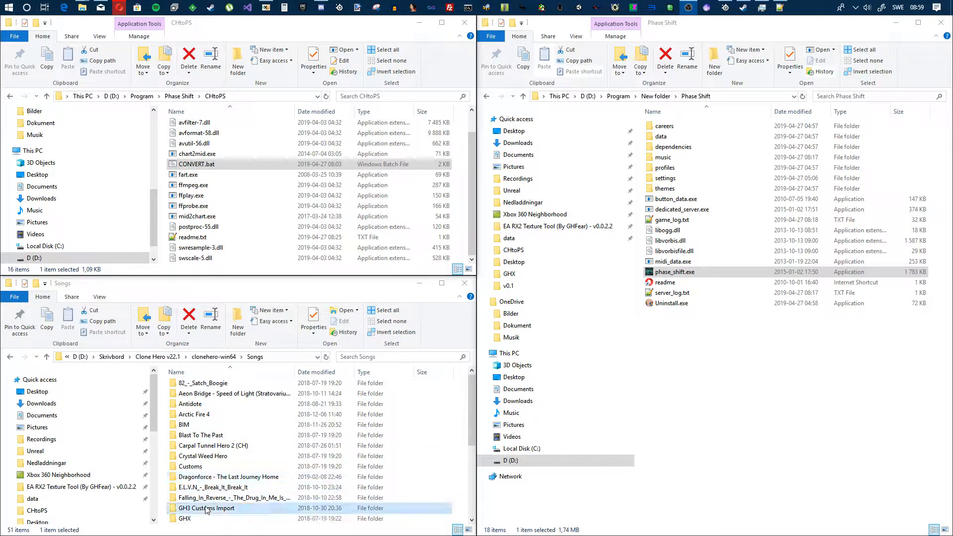
left_click(185, 519)
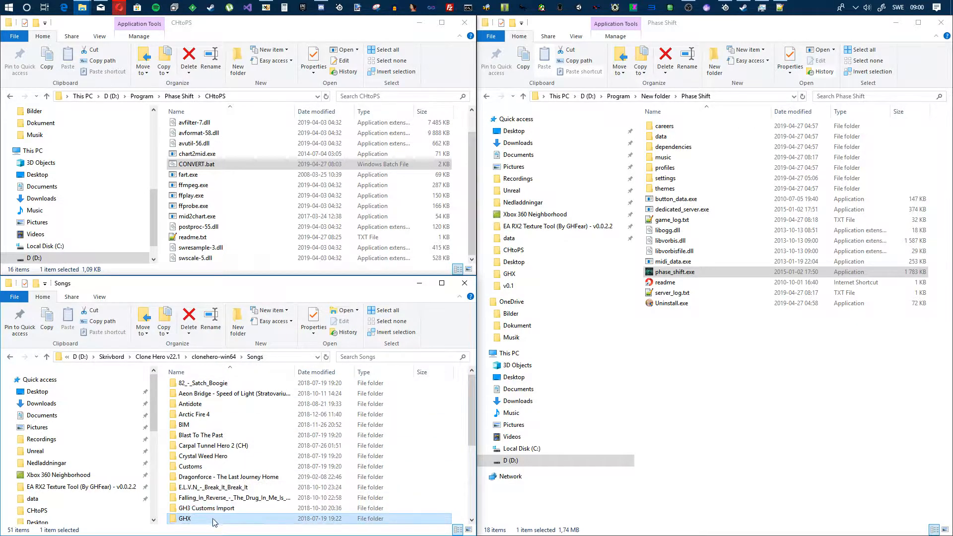
scroll("up", 3)
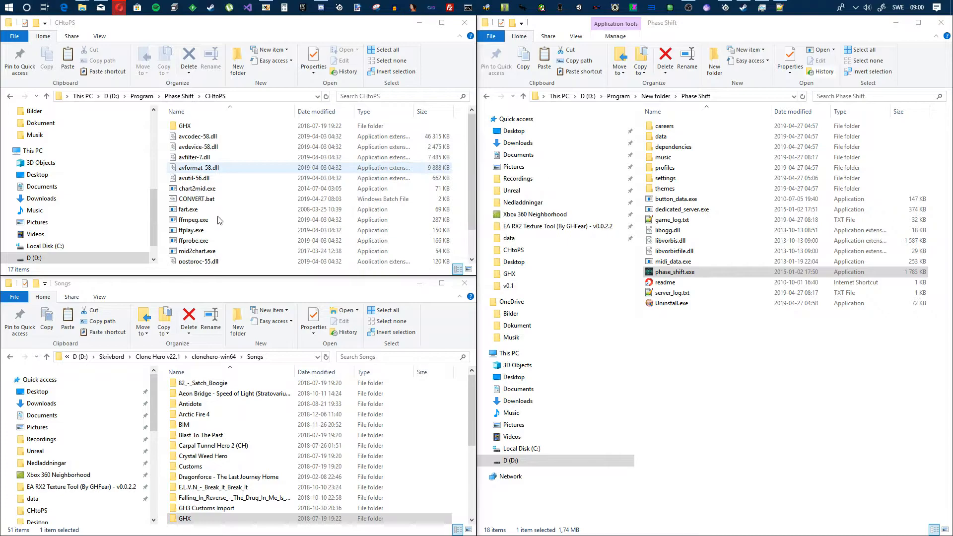
left_click(197, 199)
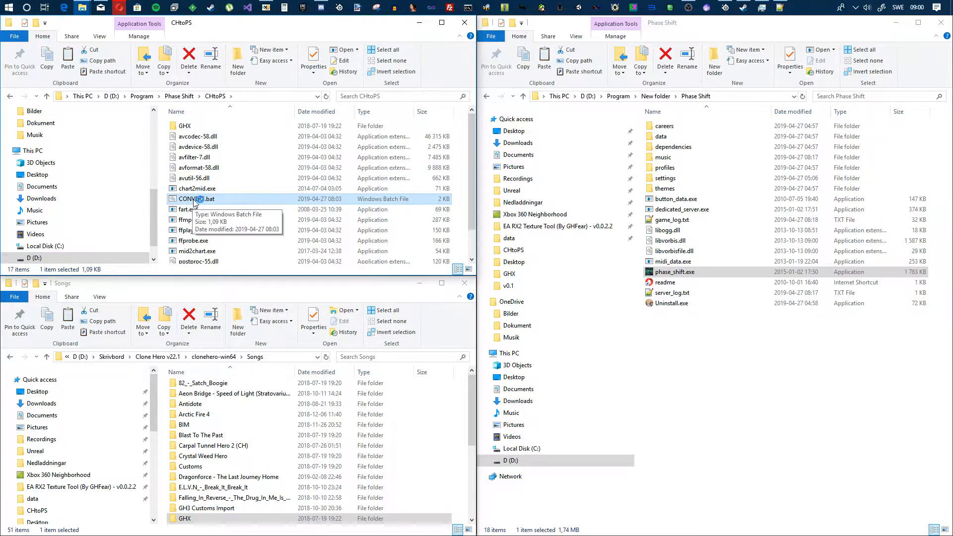
mouse_move(191, 200)
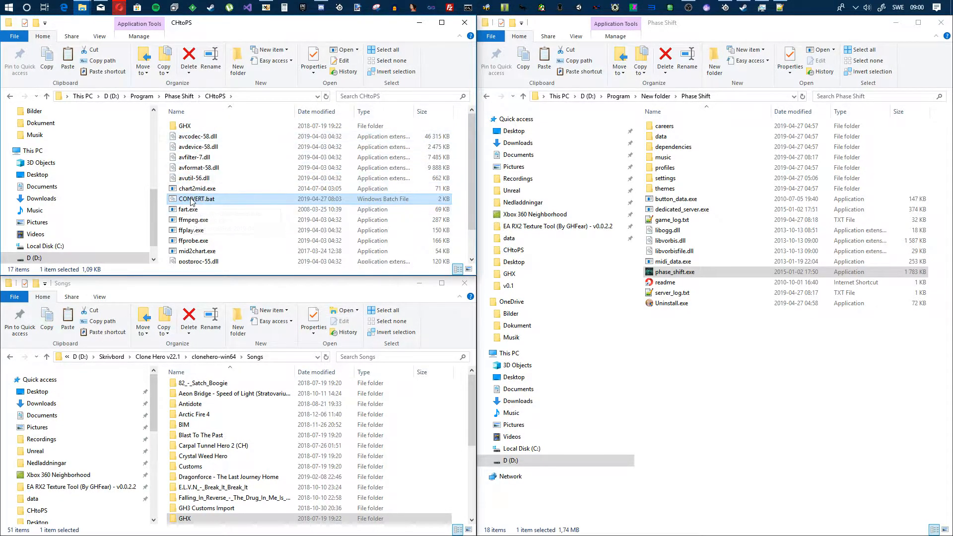
- Run CONVERT.bat to convert the GHX folder inside CHtoPS
double_click(195, 199)
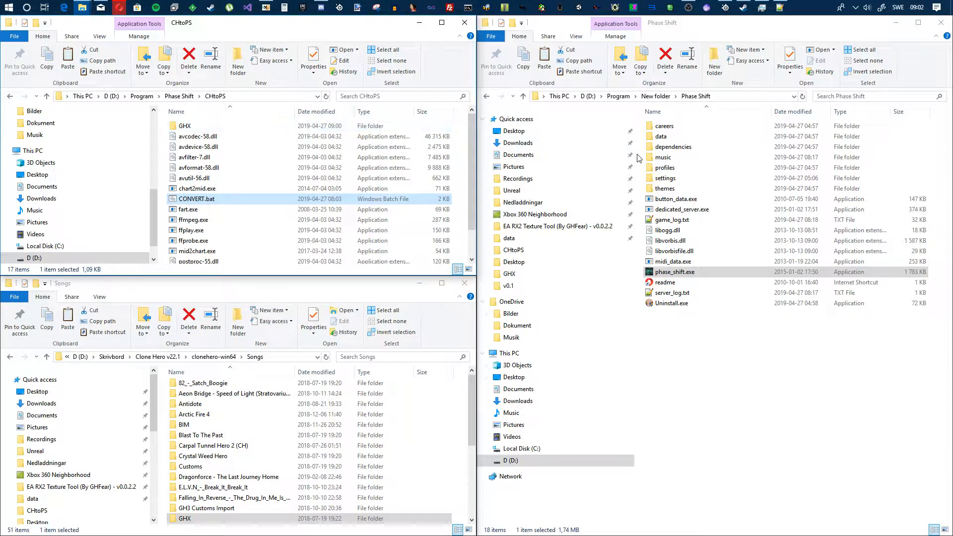
- Move the converted GHX folder from CHtoPS into Phase Shift's music folder
double_click(662, 157)
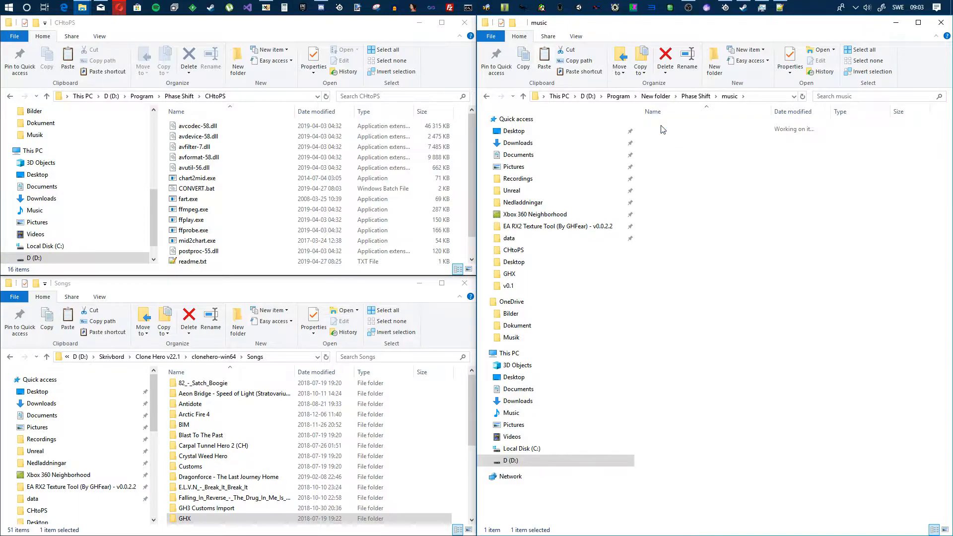
double_click(509, 273)
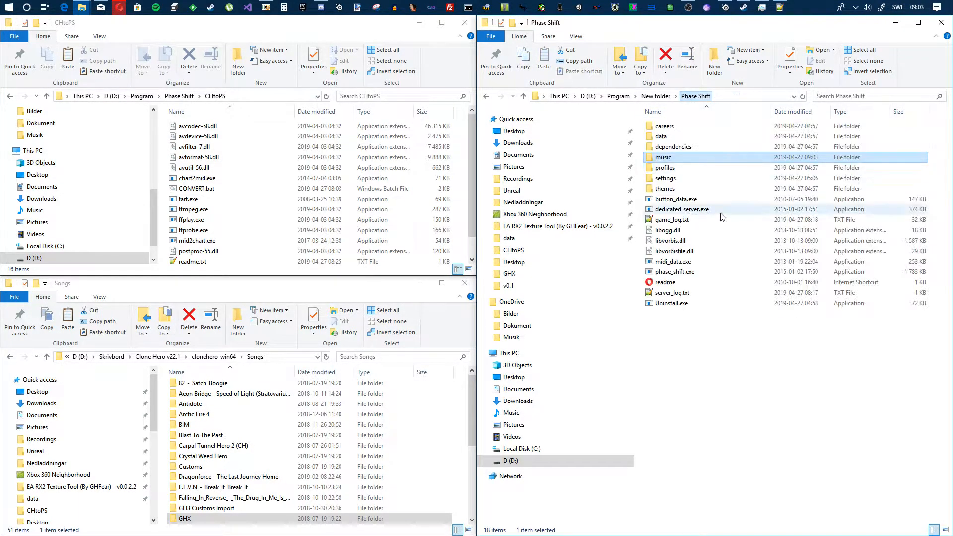
mouse_move(677, 271)
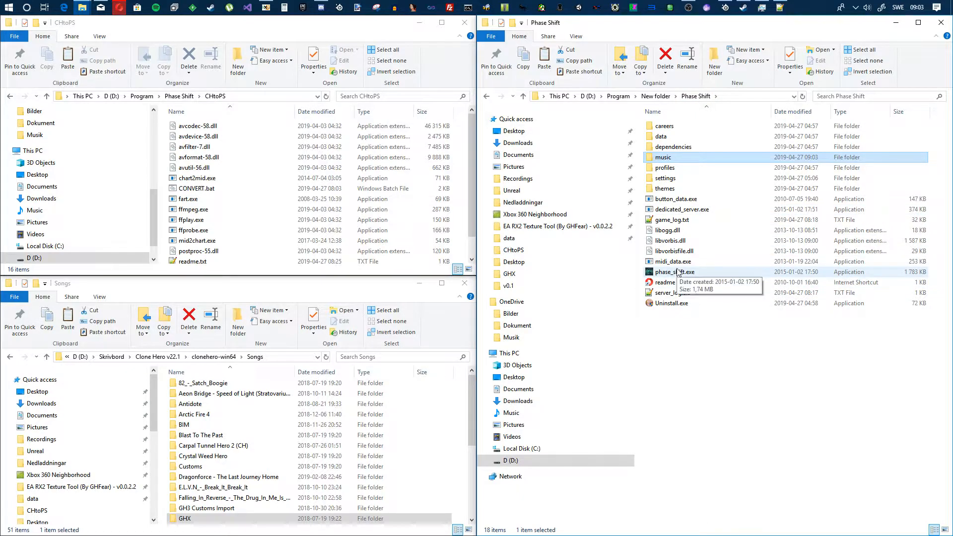